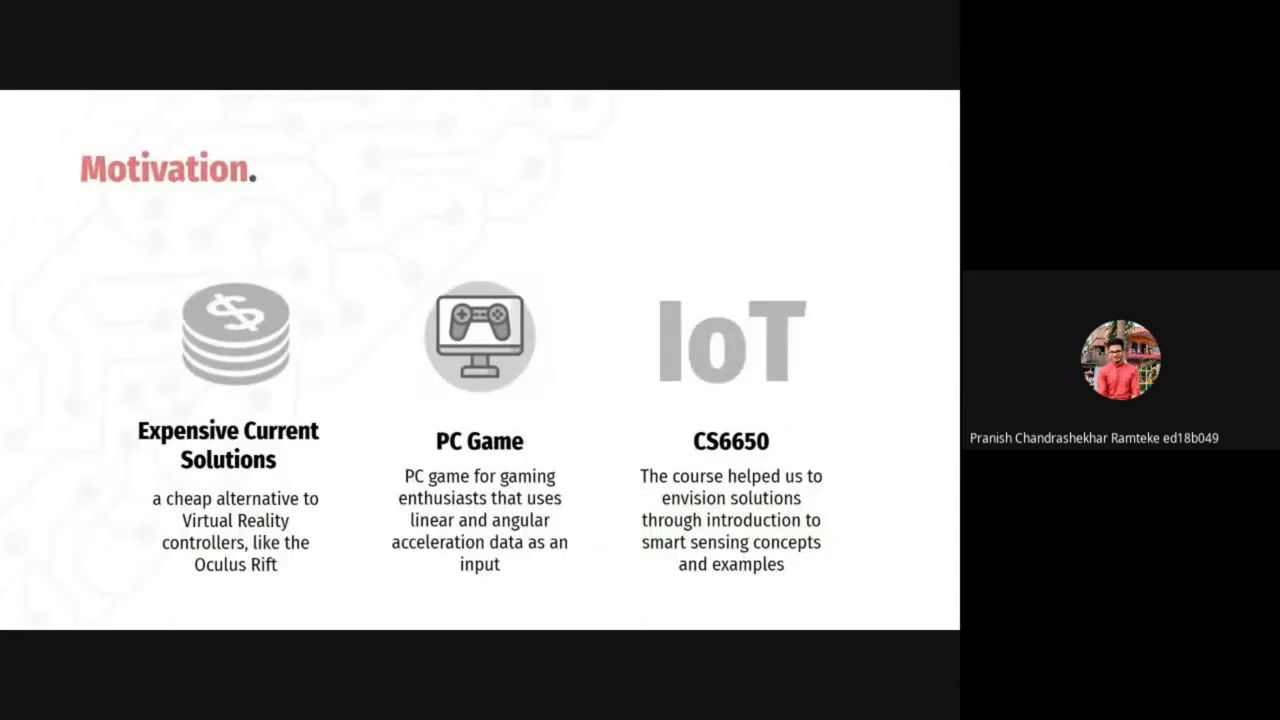
pyautogui.press('Right')
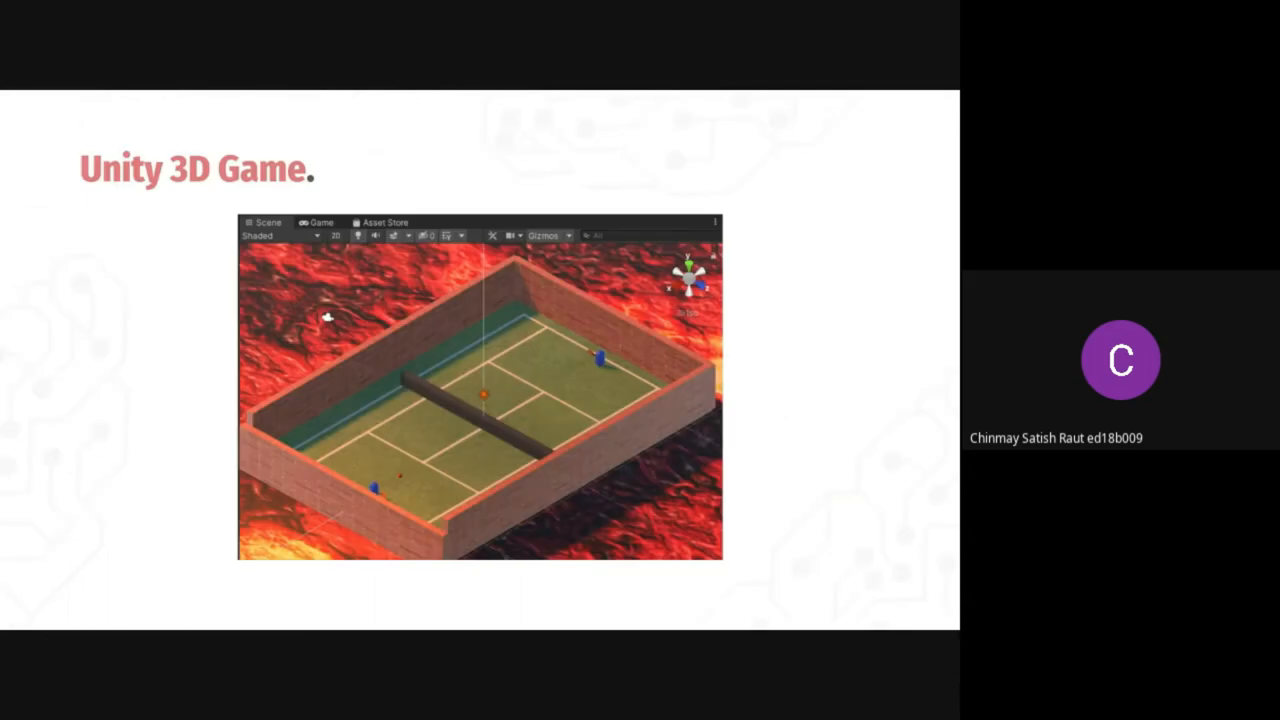
pyautogui.moveTo(472, 376)
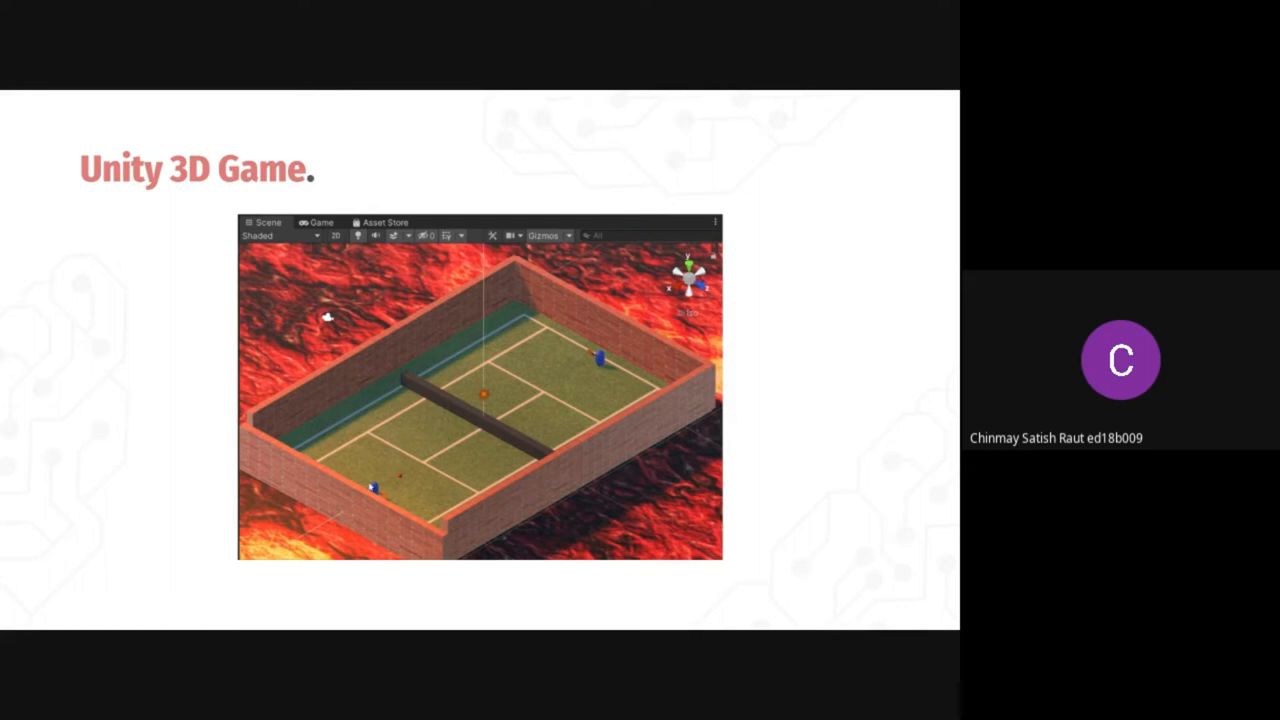
pyautogui.moveTo(388, 456)
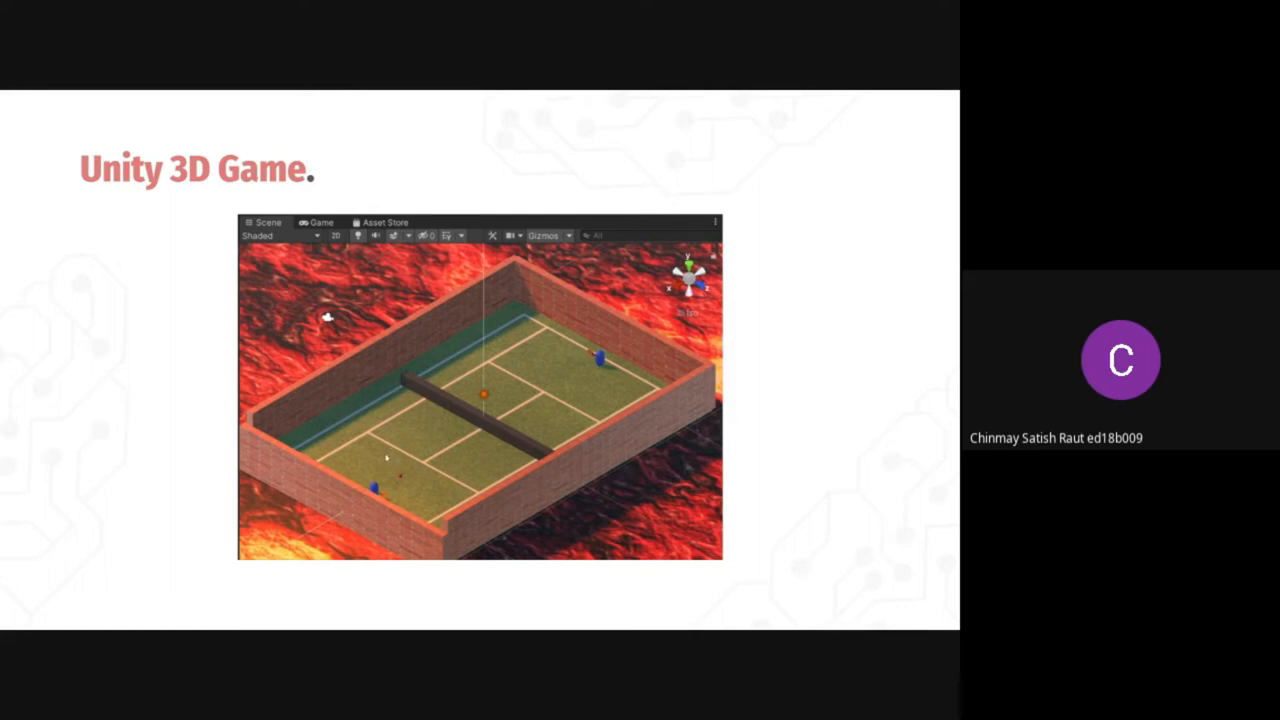
pyautogui.moveTo(388, 432)
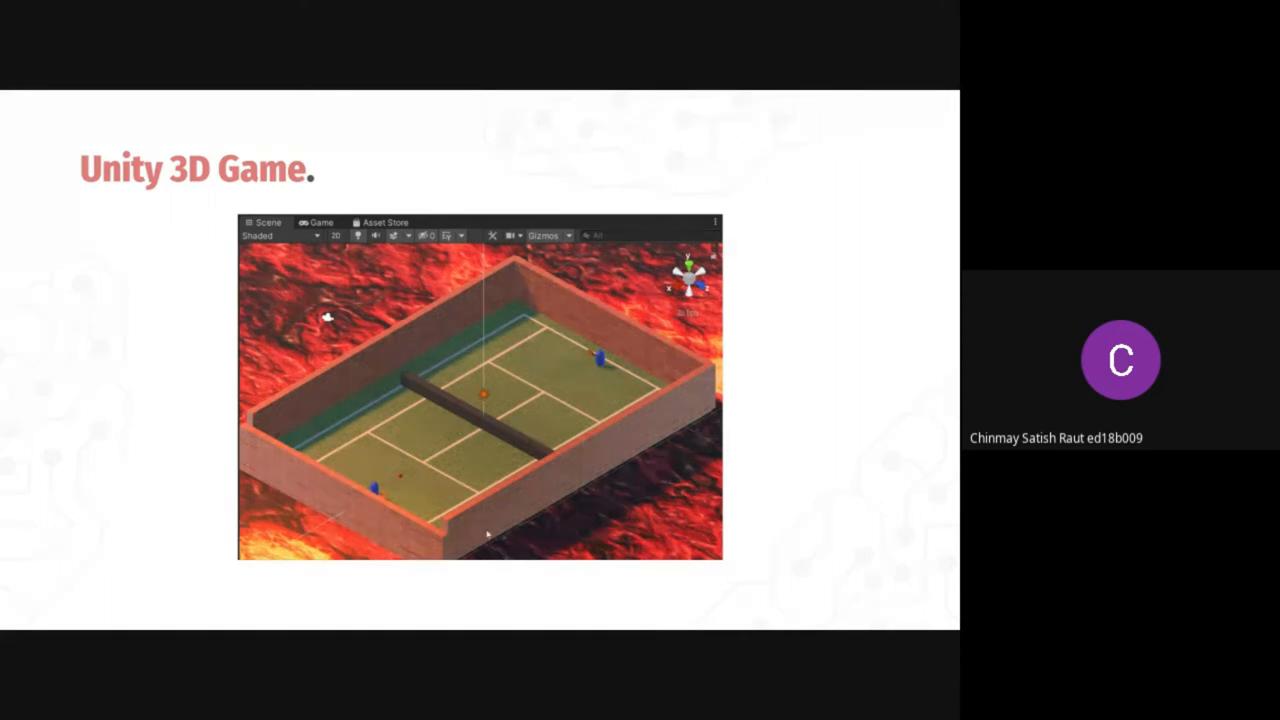
pyautogui.moveTo(464, 516)
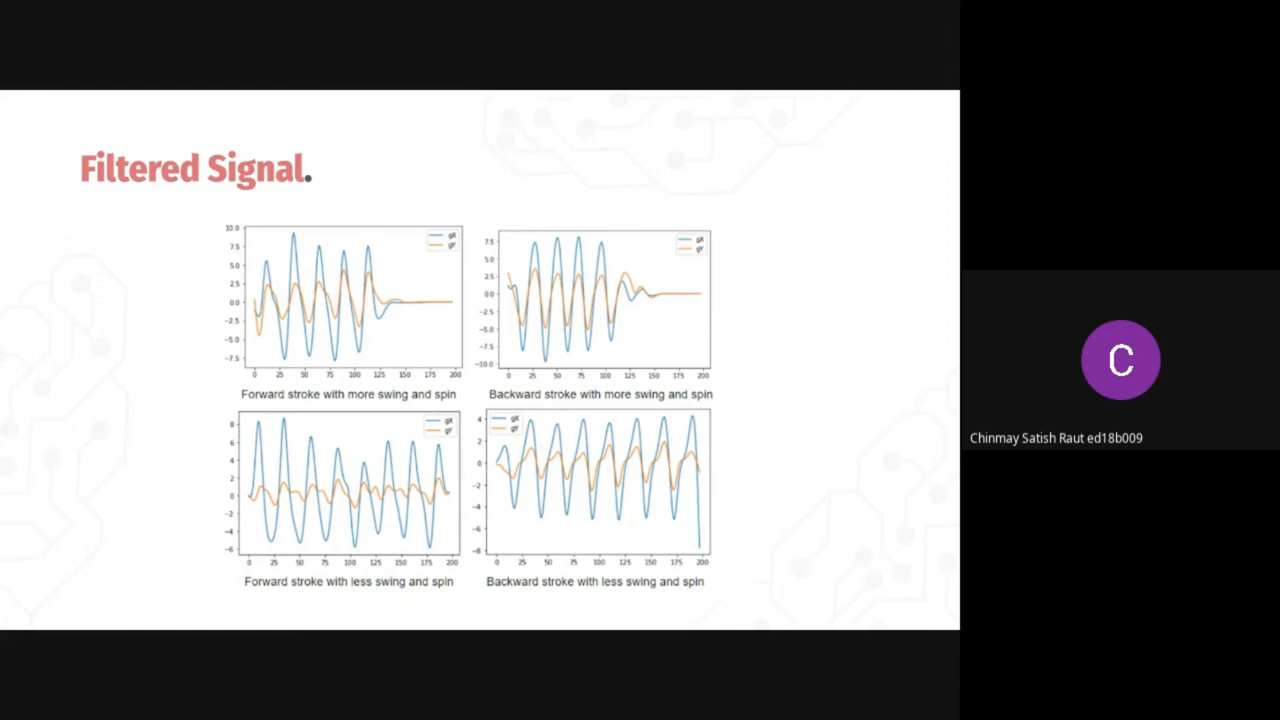
pyautogui.press('Right')
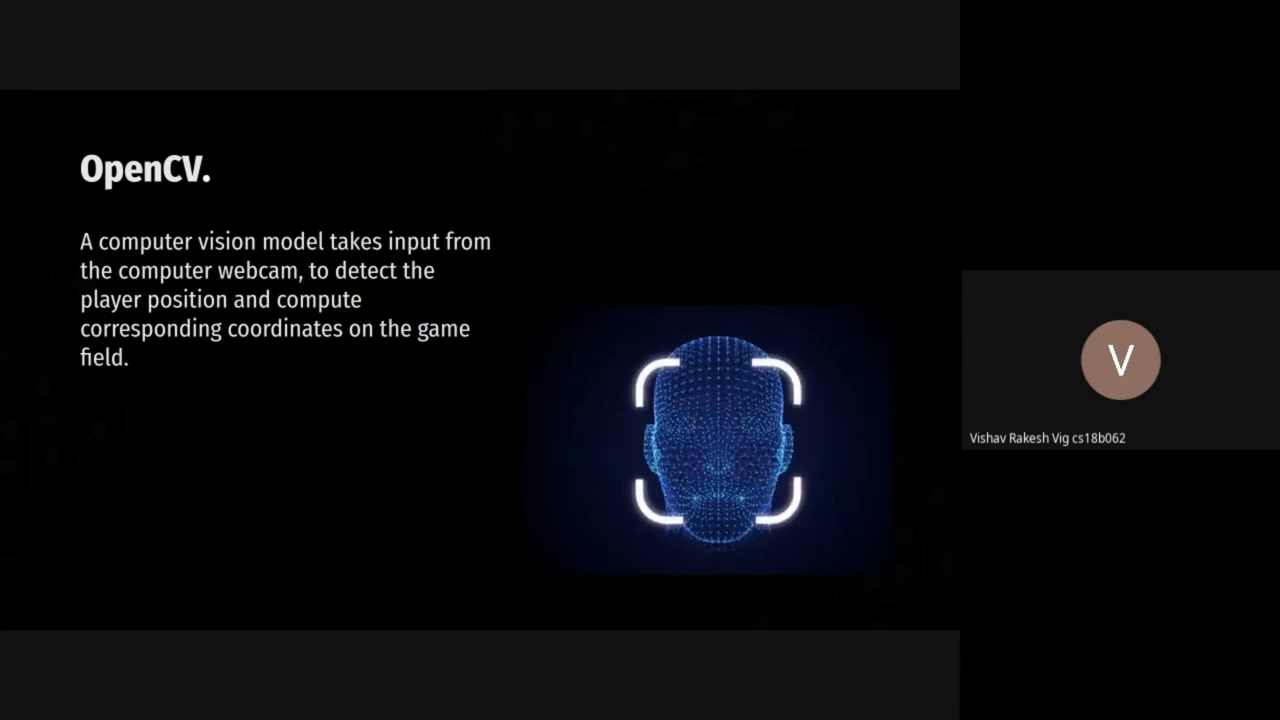
pyautogui.press('Right')
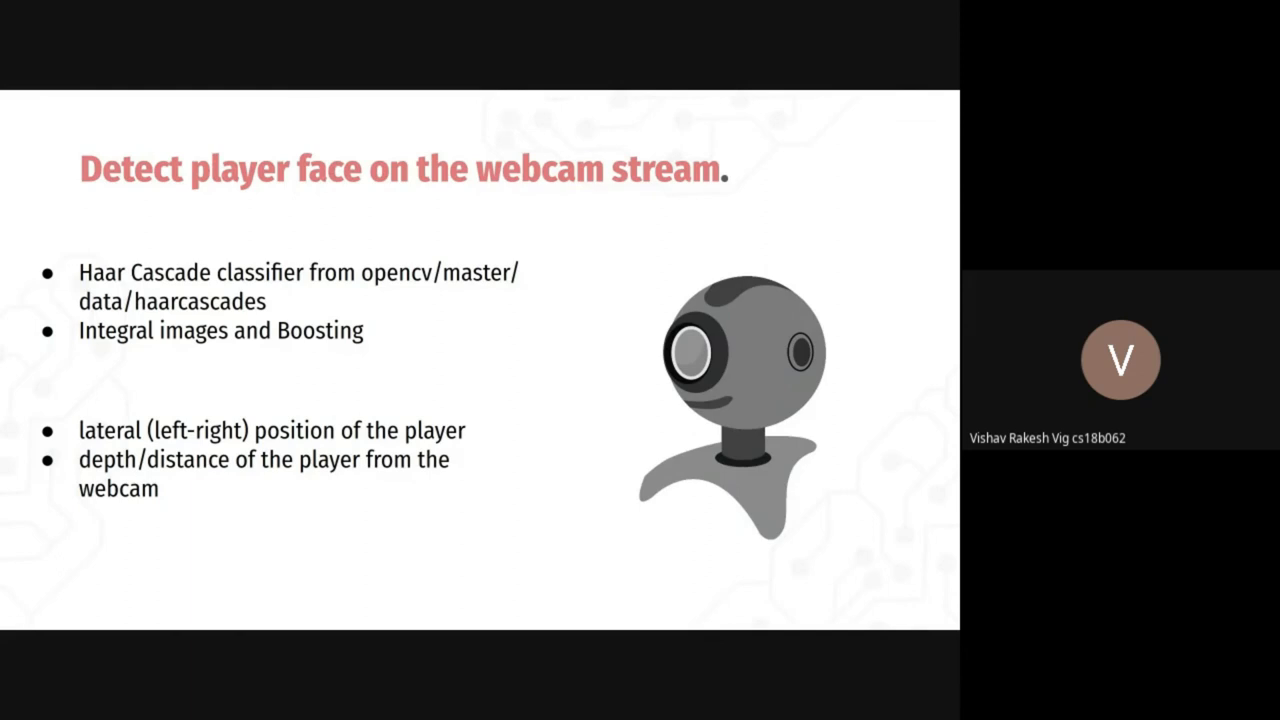